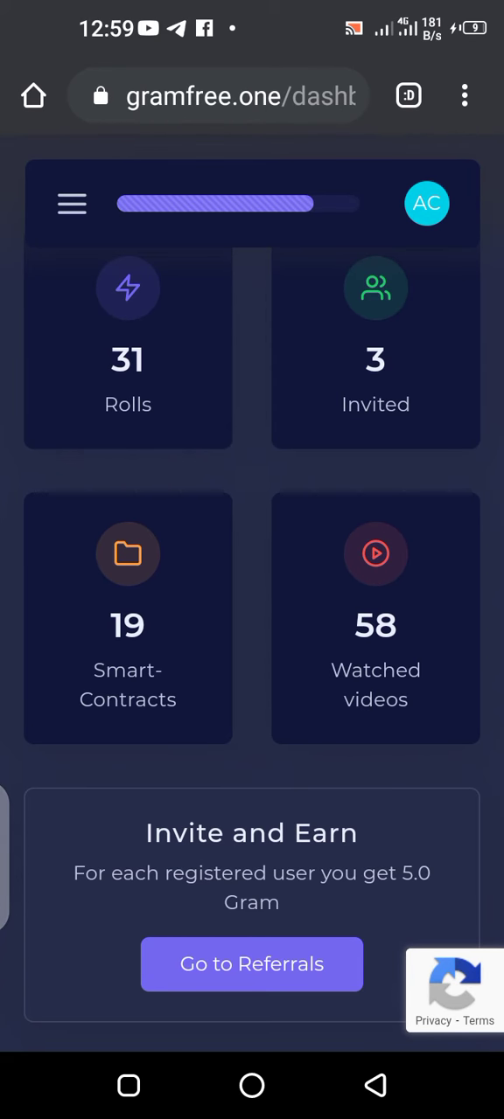
- Scroll the dashboard past Balance, Activity Timeline and the Retention chart
scroll("down", 3)
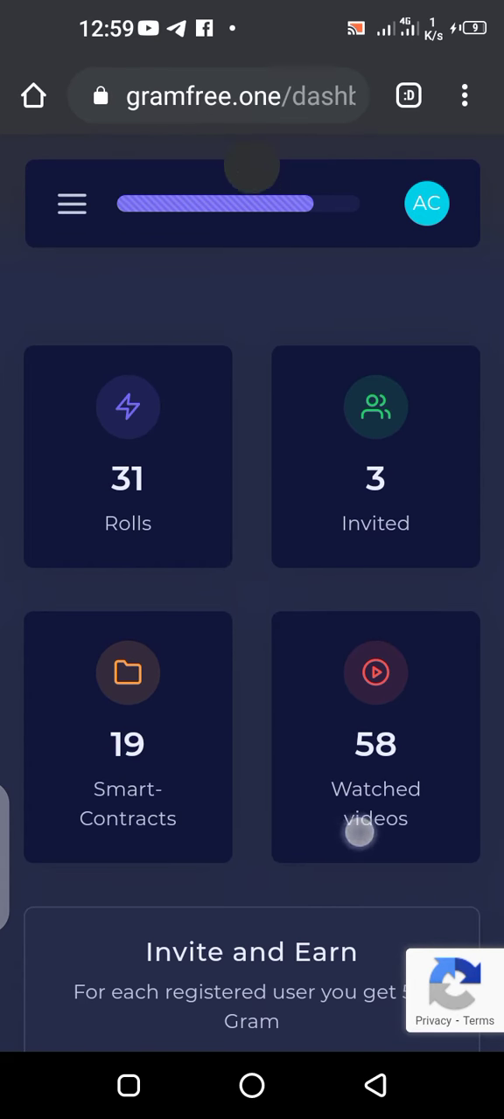
left_click(72, 202)
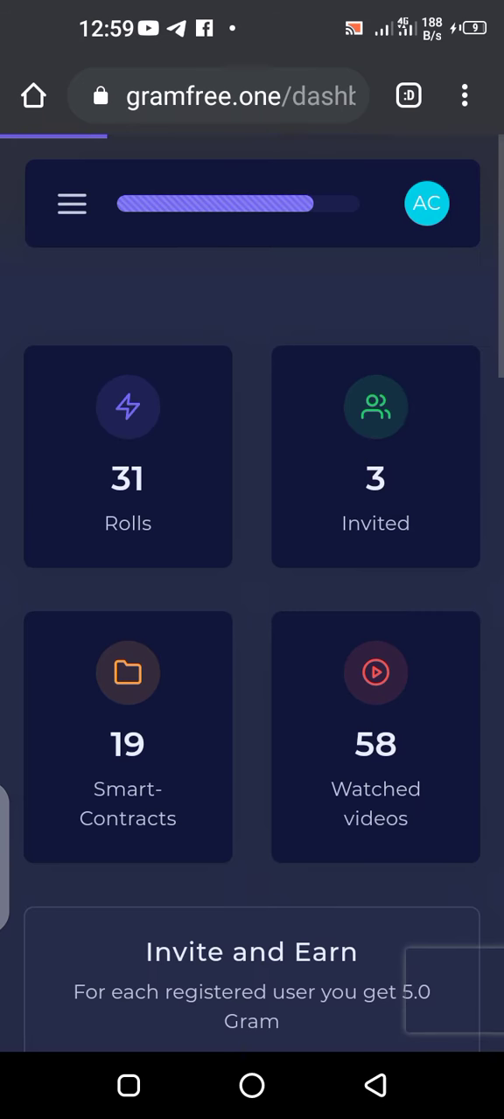
scroll("down", 3)
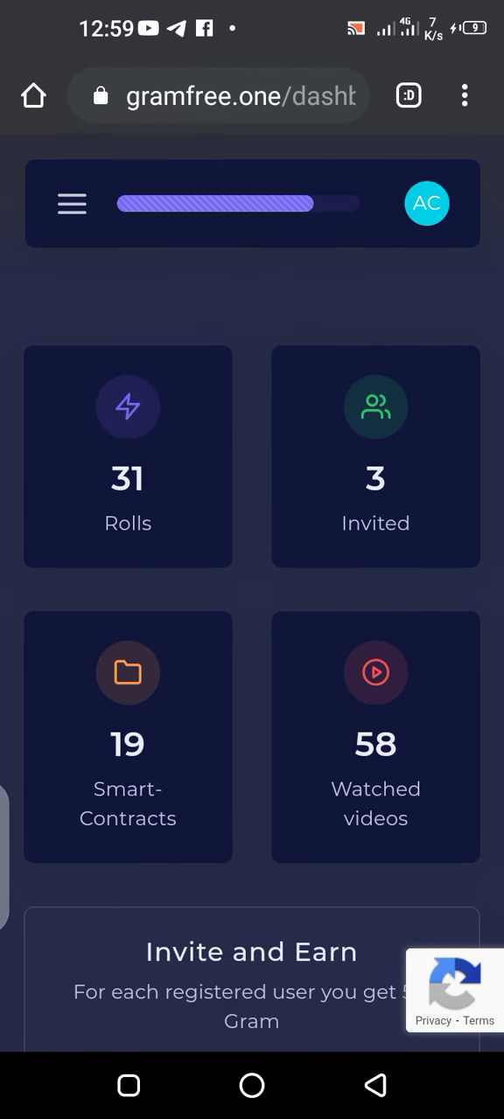
scroll("down", 3)
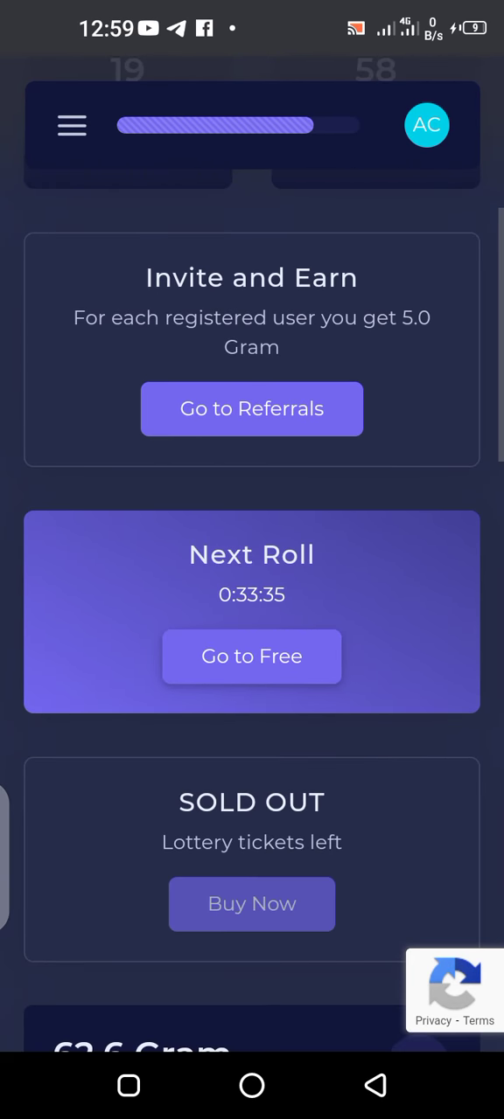
scroll("down", 3)
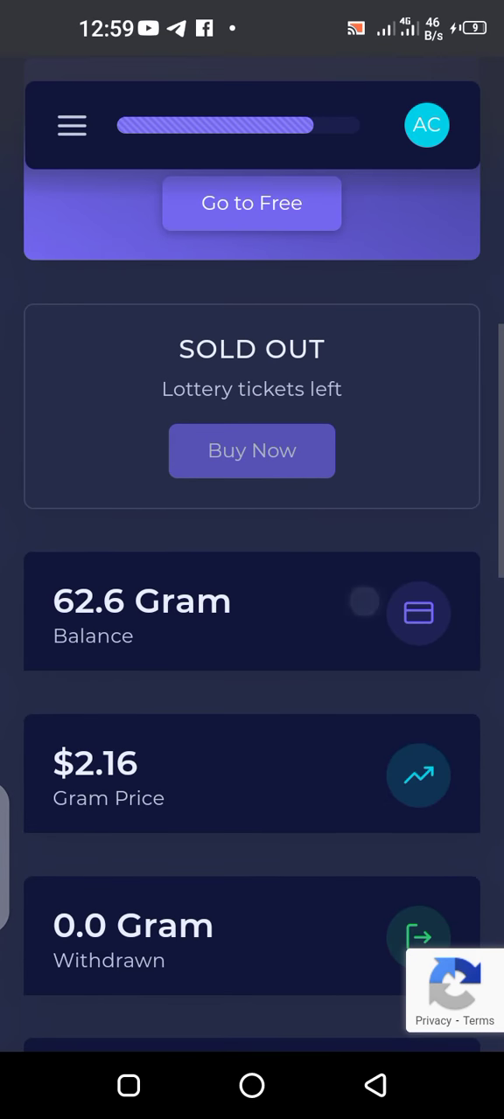
scroll("down", 3)
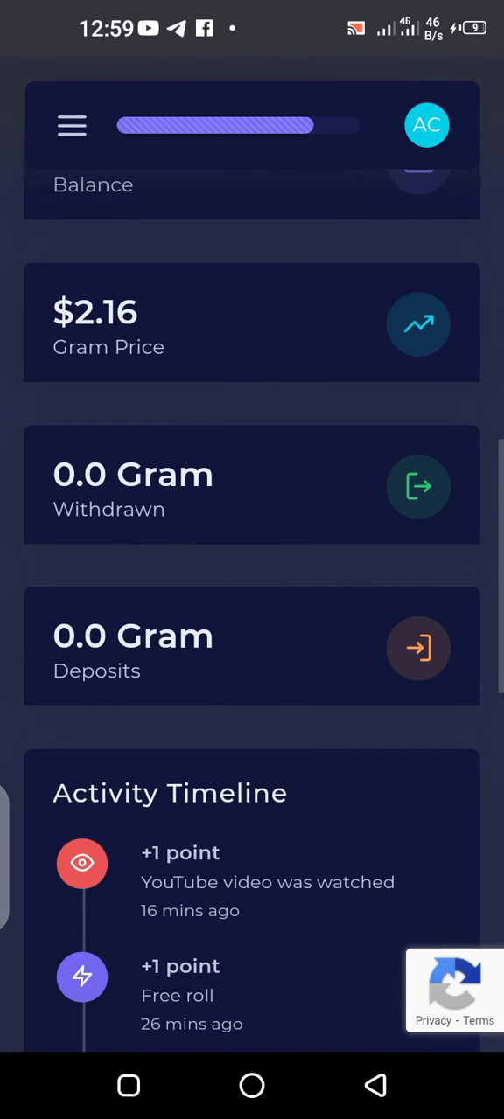
scroll("down", 3)
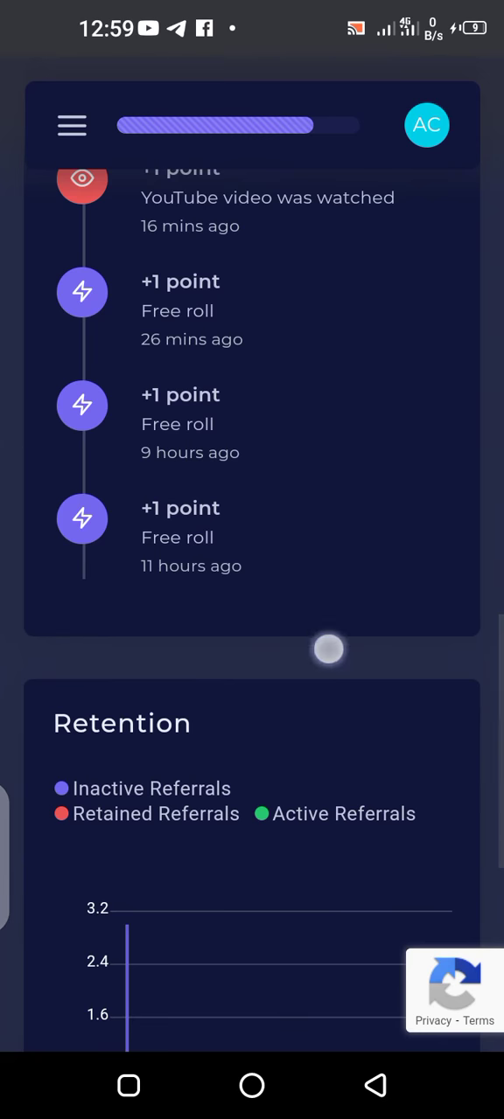
scroll("down", 3)
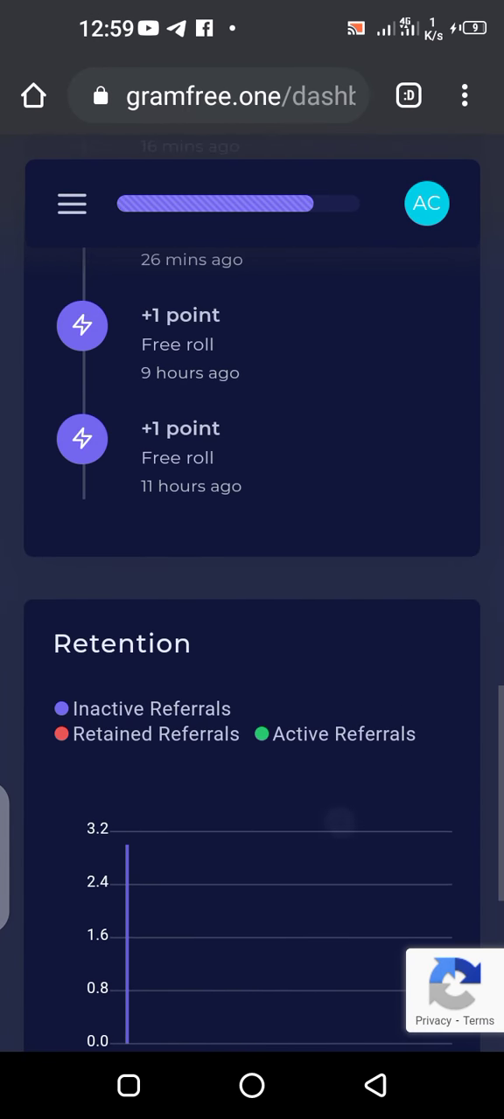
- Go to the Smart Contracts page from the site's page list
left_click(71, 202)
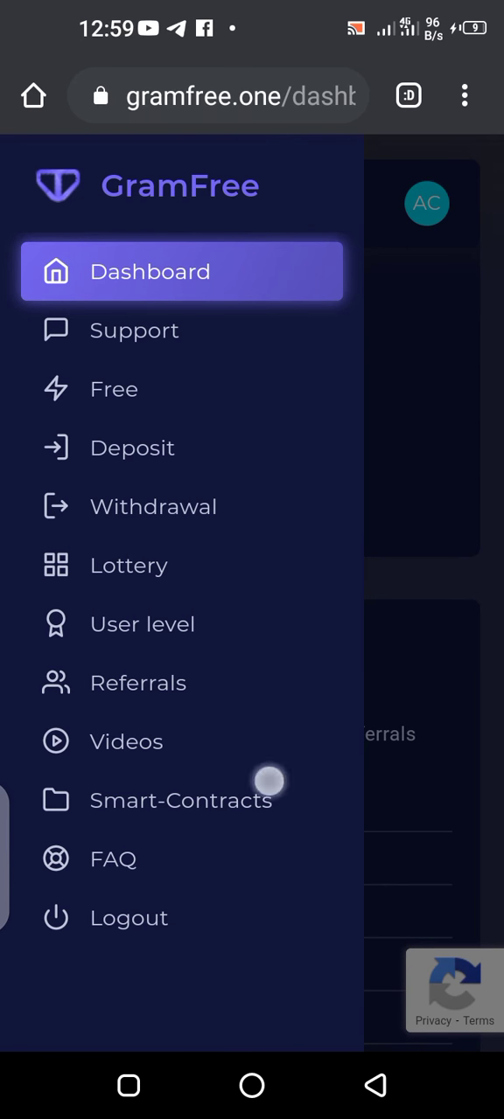
left_click(182, 801)
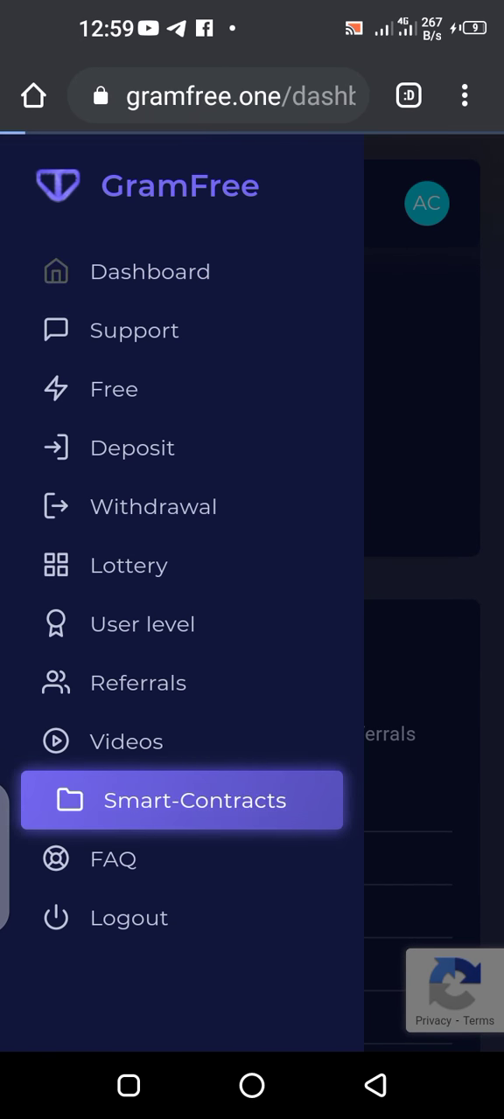
left_click(182, 800)
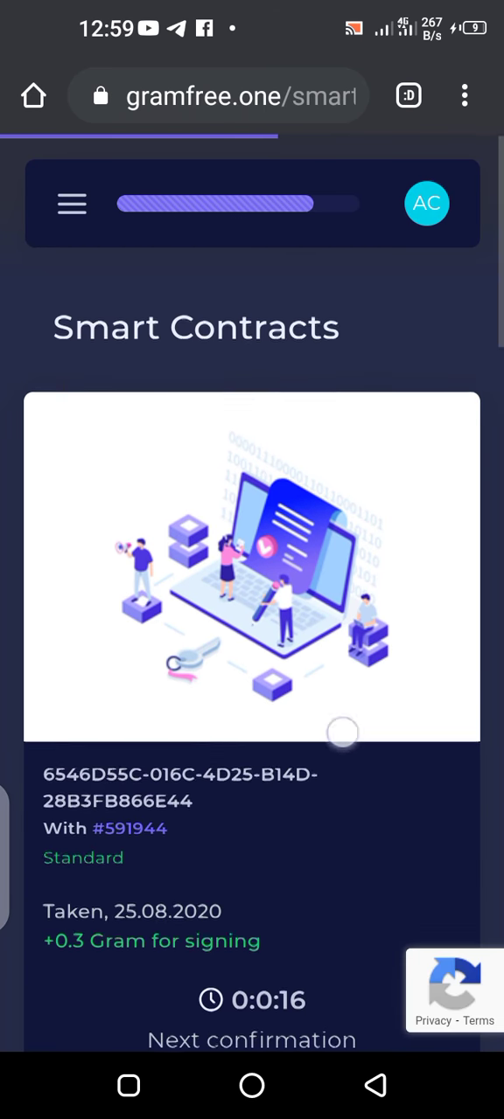
- Scroll through signed contracts taken 25.08–29.08.2020, each earning 0.3 Gram, with confirmation timers
scroll("down", 3)
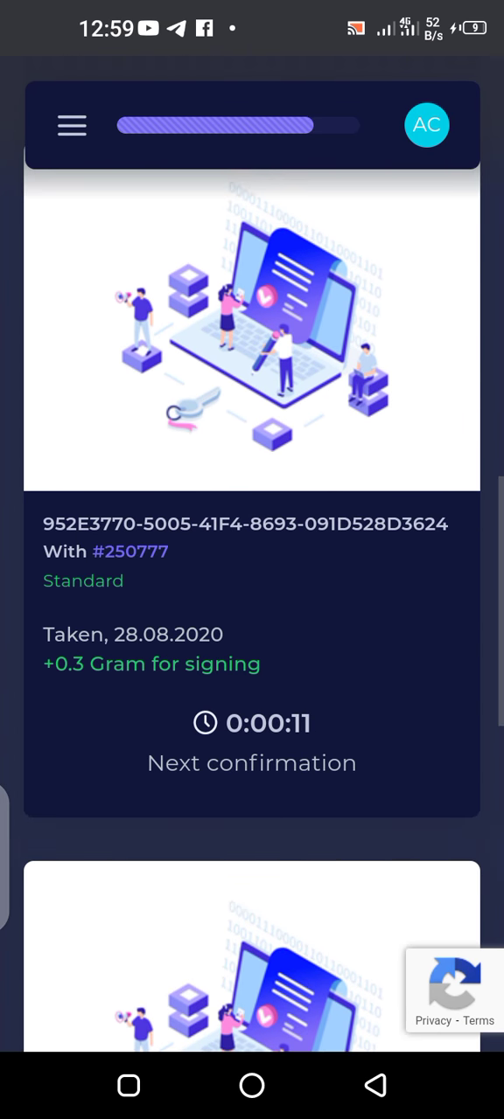
scroll("down", 3)
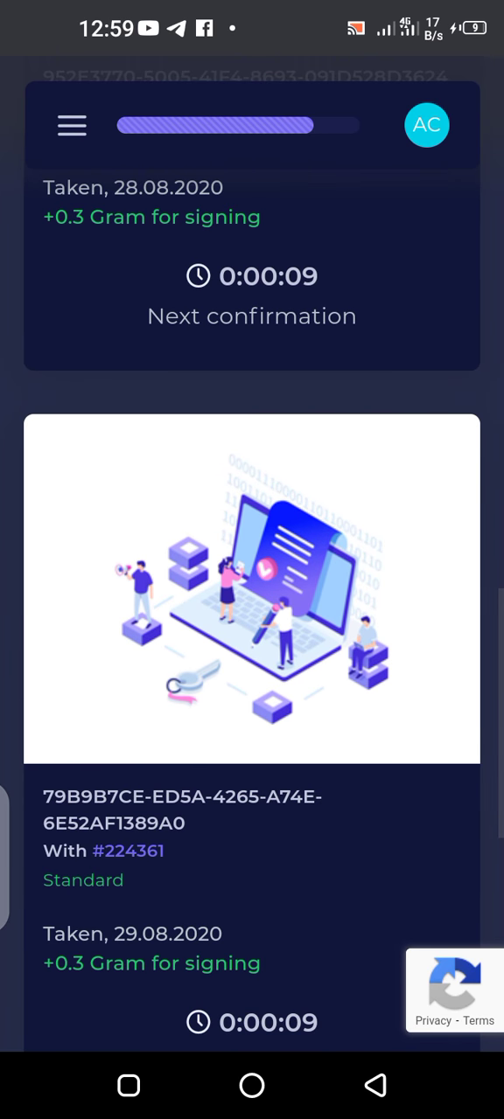
scroll("down", 3)
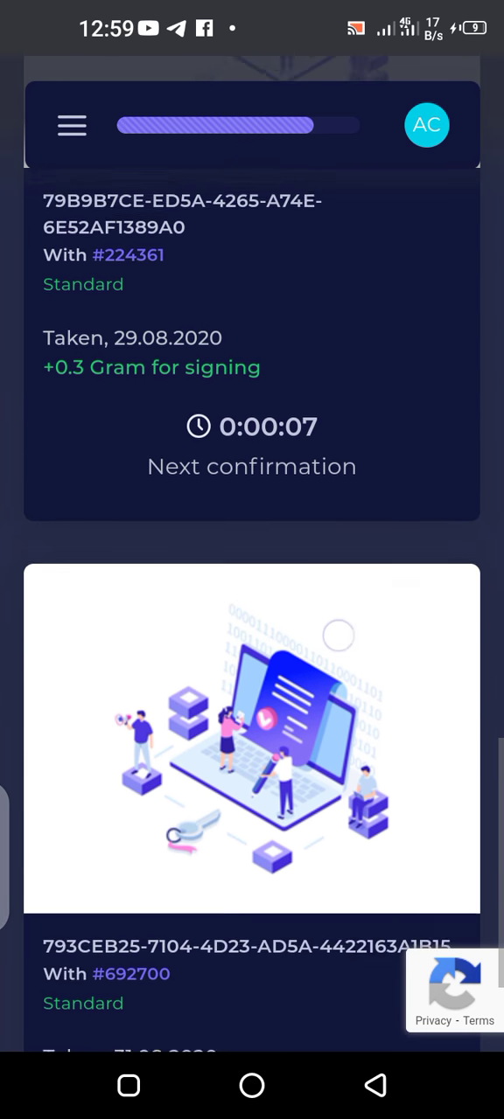